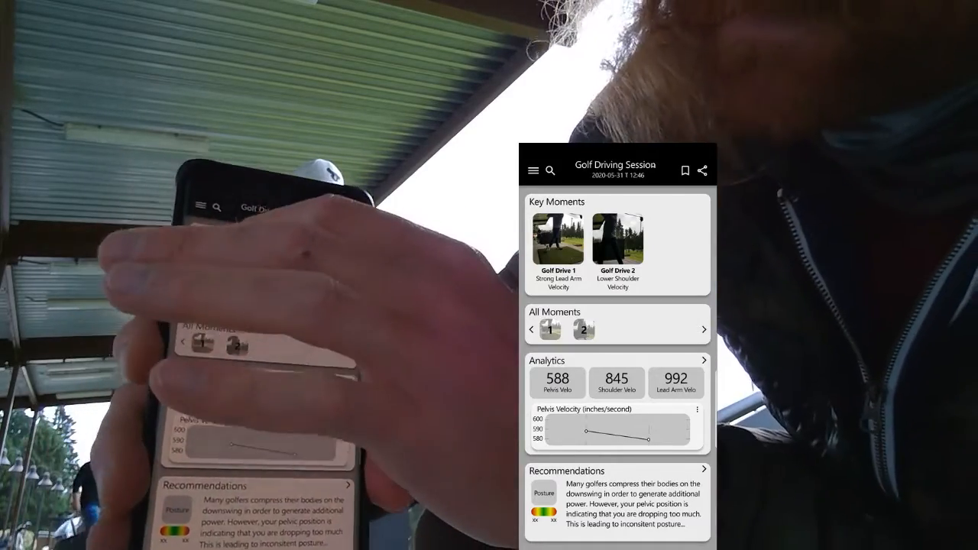
Show Golf Drive 1's swing as a 3D skeleton animation beside its peak velocity analytics.
left_click(560, 238)
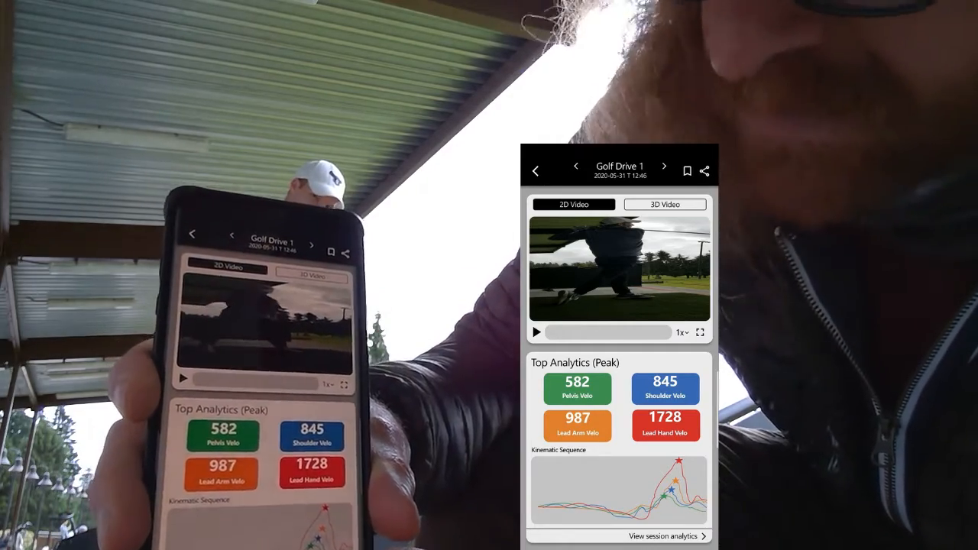
left_click(663, 204)
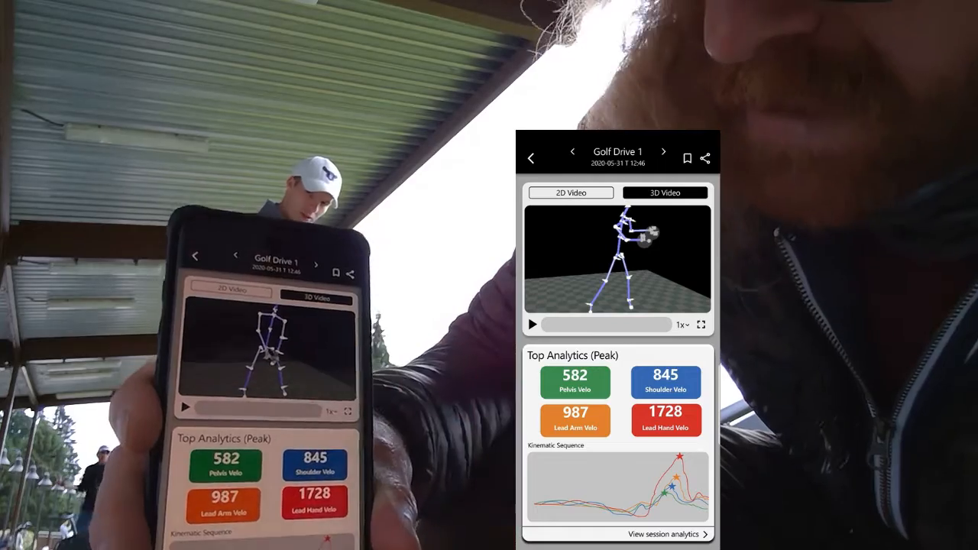